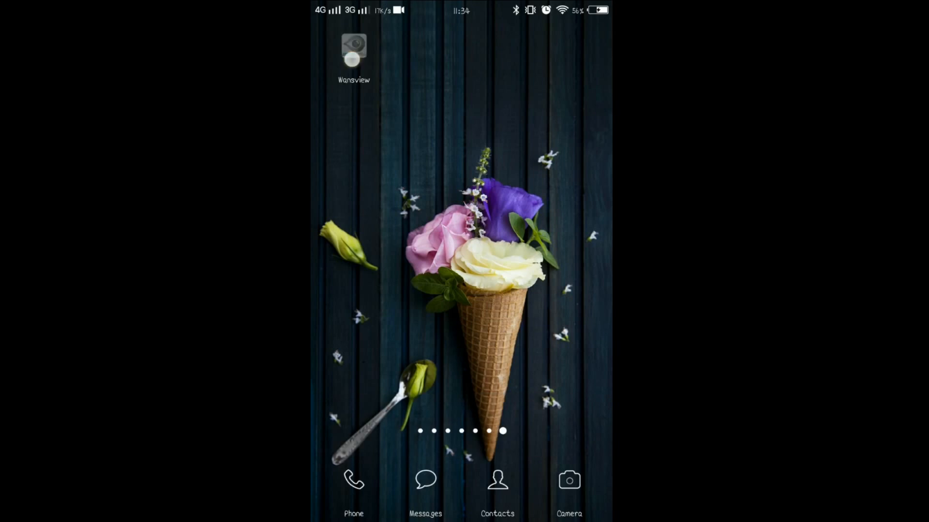
Launch Wansview from the phone's home screen
left_click(354, 50)
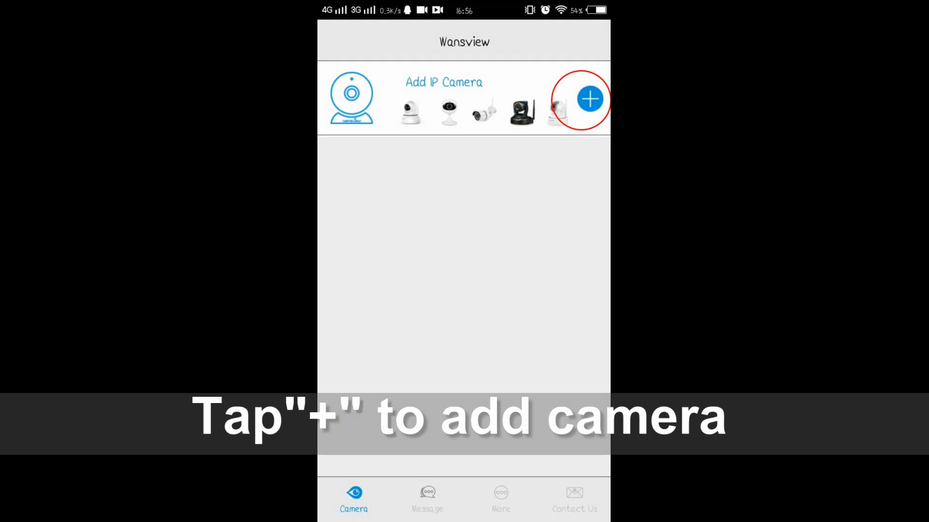
Add a new IP camera using 'Add camera via WiFi mode'
left_click(588, 98)
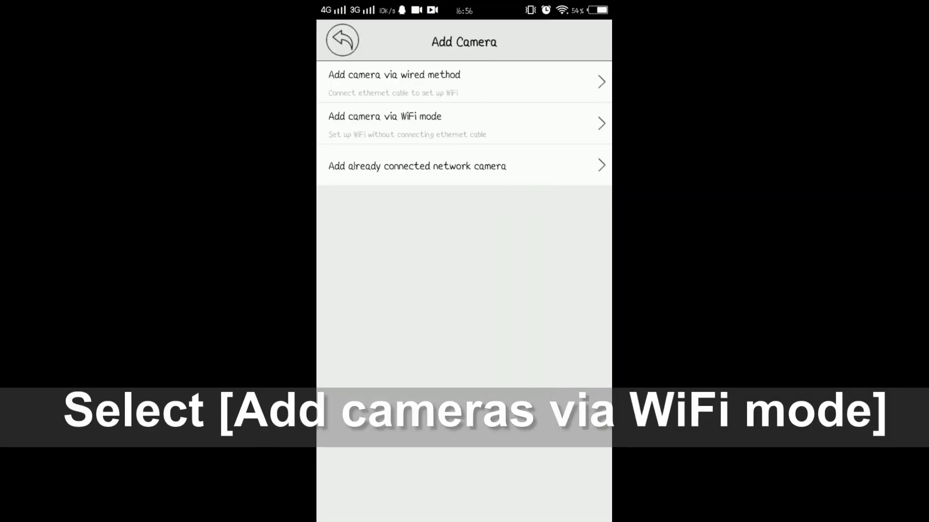
left_click(464, 122)
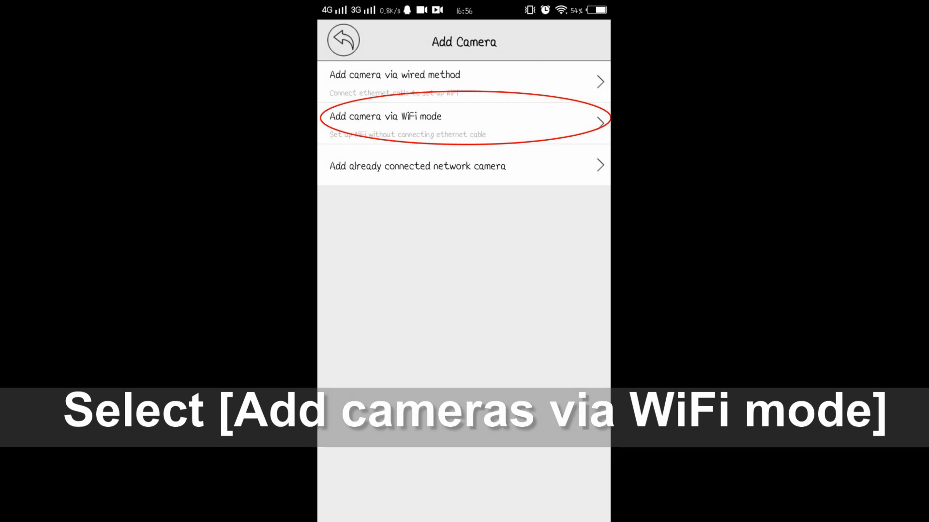
left_click(463, 122)
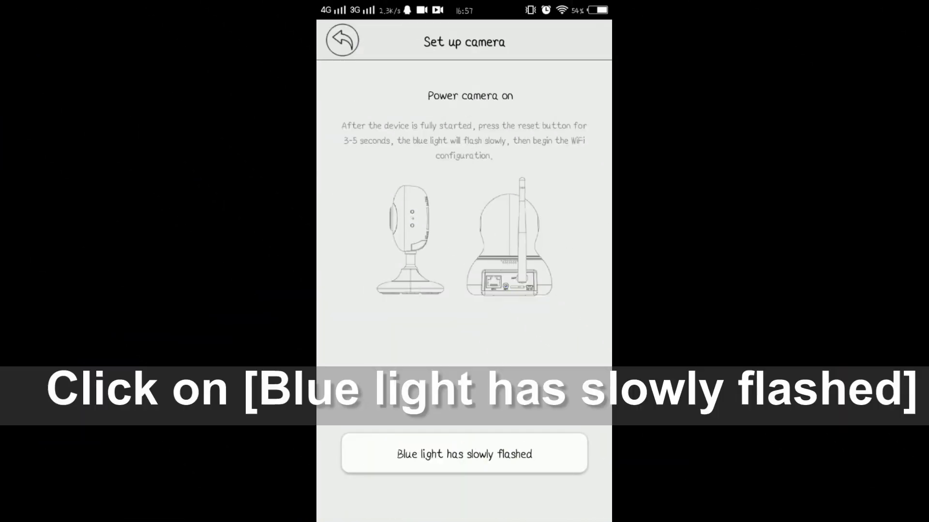
Confirm 'Blue light has slowly flashed' on the Set up camera screen
left_click(464, 454)
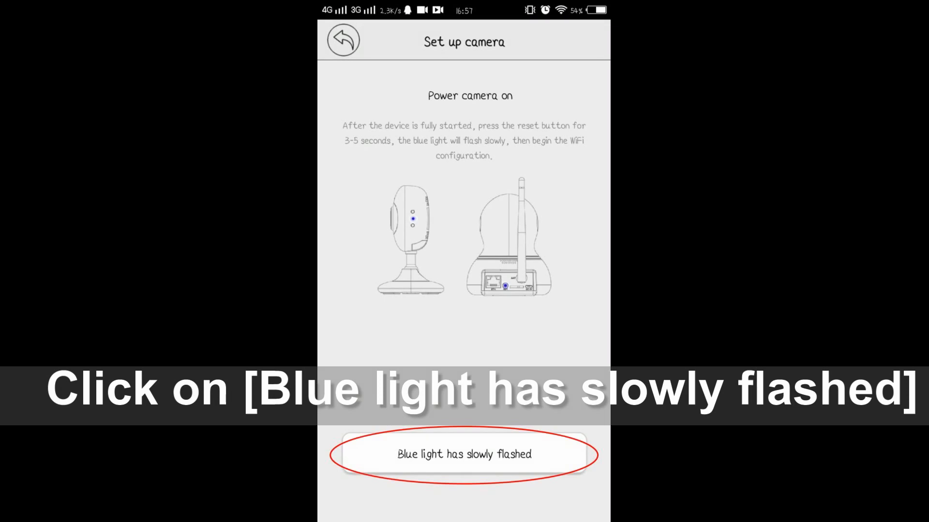
left_click(464, 454)
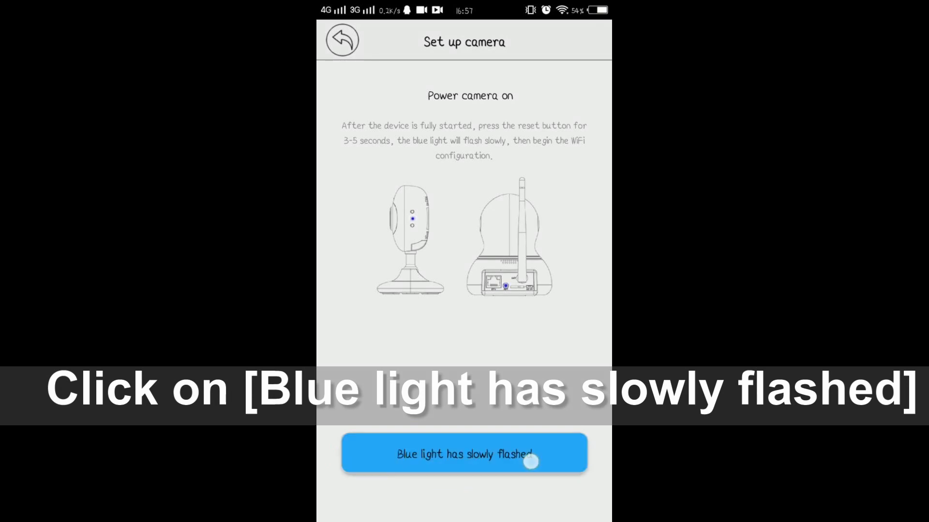
left_click(464, 454)
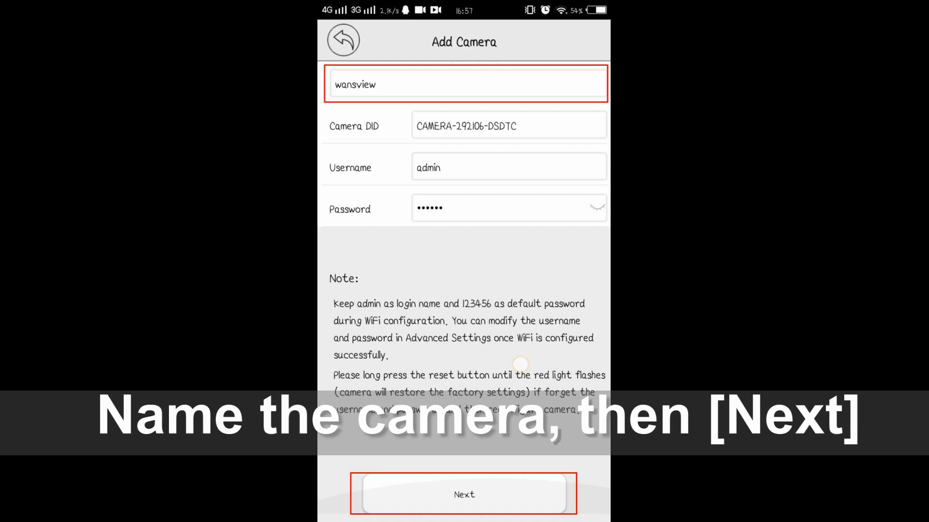
Keep the camera name 'wansview' and the default admin login, and continue
left_click(464, 495)
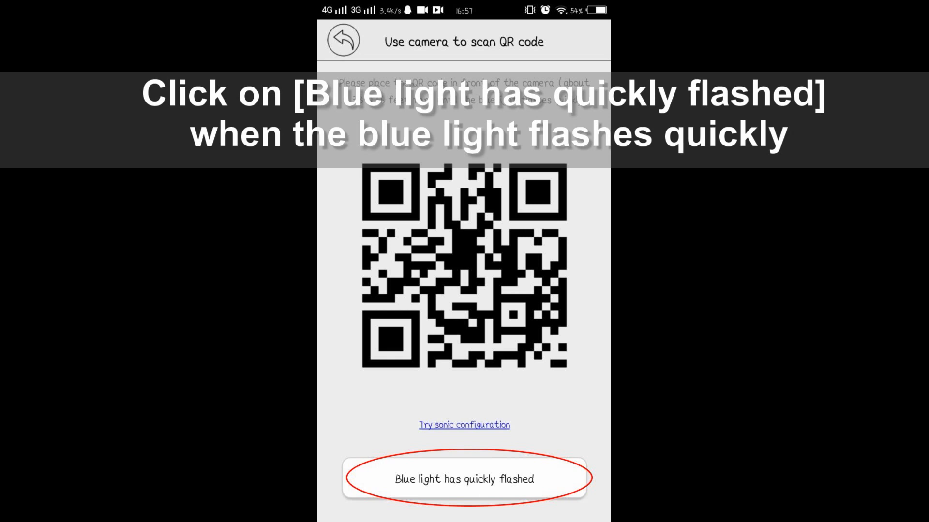
Confirm the quick blue-light flash, then open settings for the online wansview camera
left_click(464, 479)
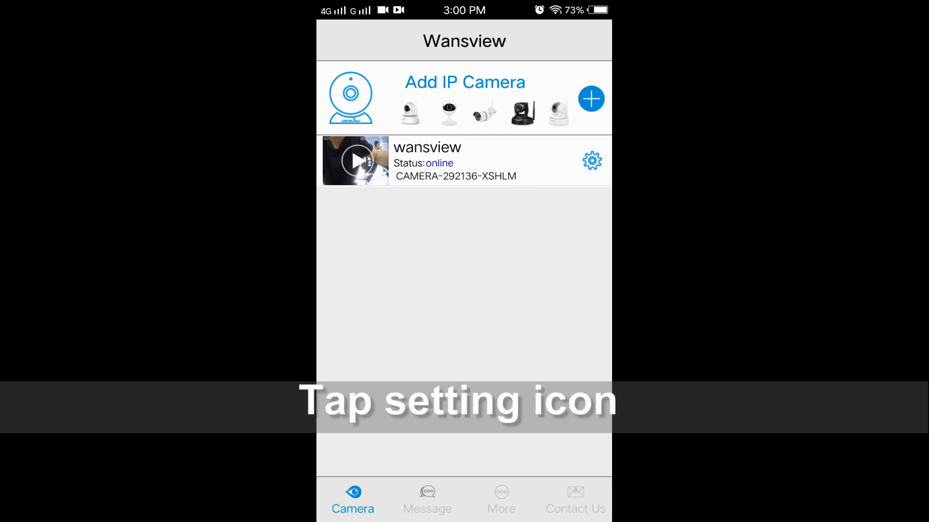
left_click(591, 161)
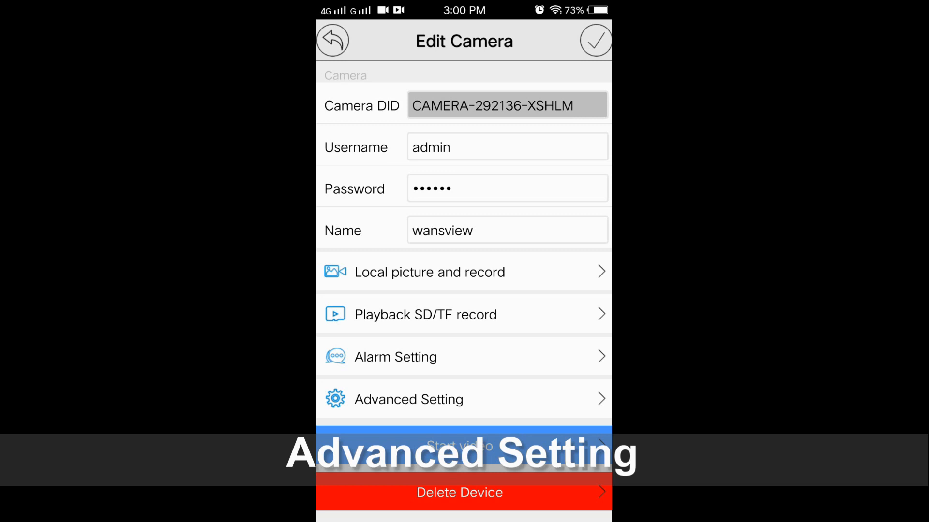
Open Advanced Setting and select the admin user under User Management
left_click(408, 399)
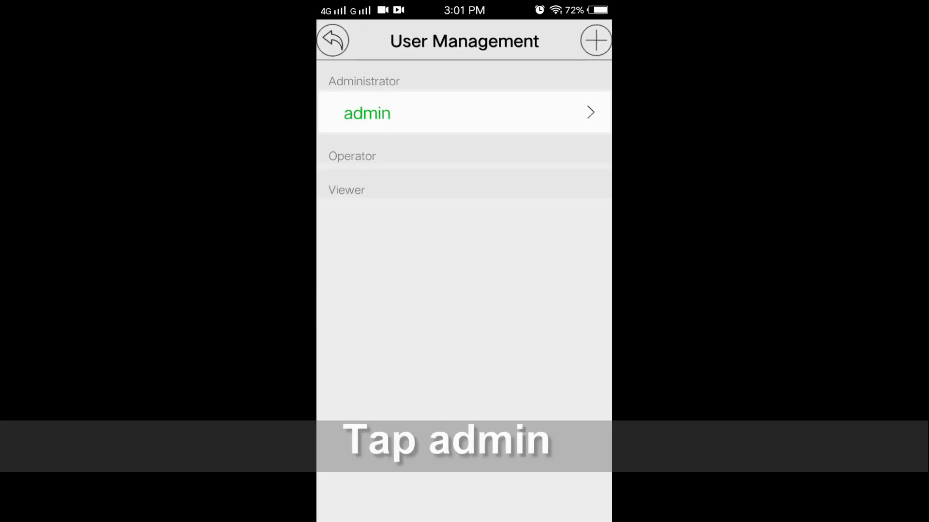
left_click(366, 113)
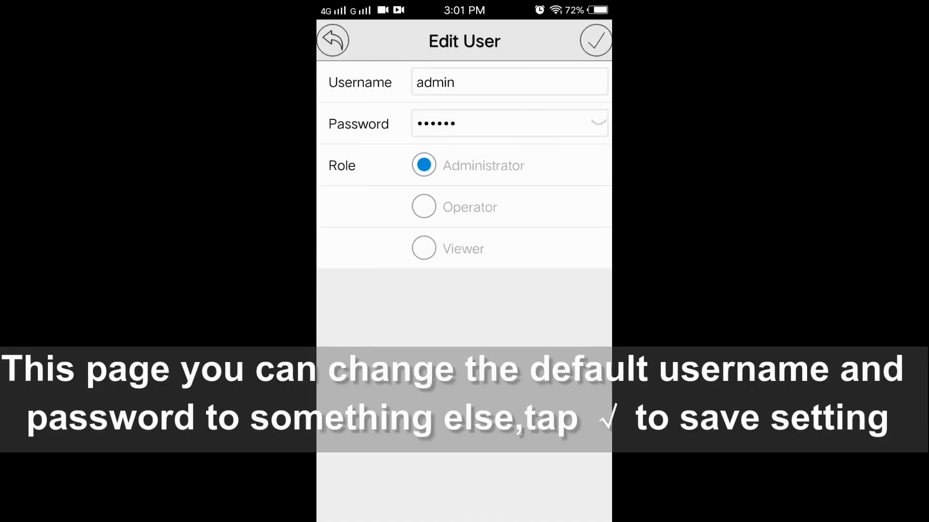
left_click(508, 81)
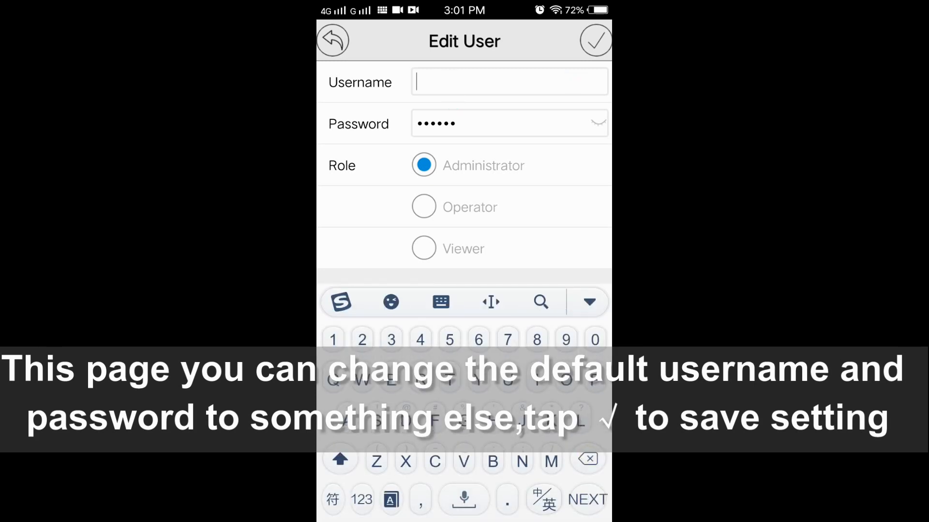
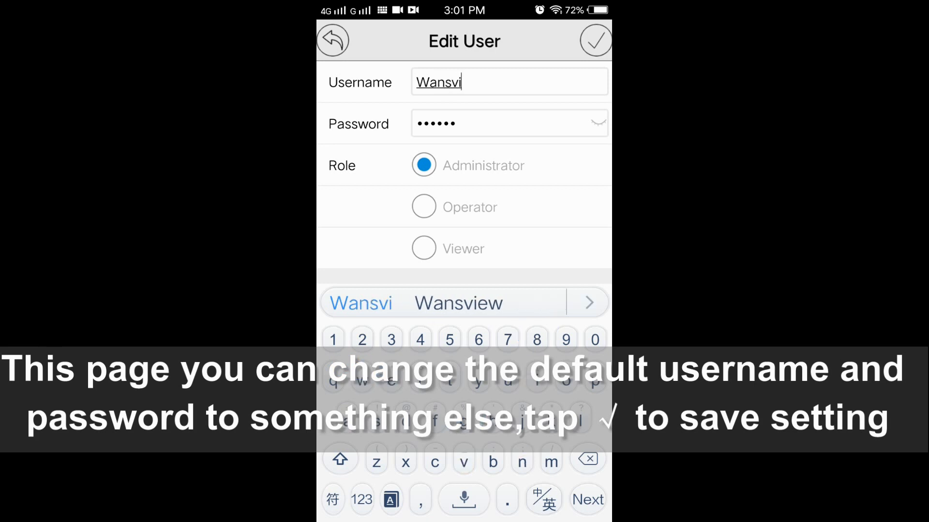
left_click(457, 303)
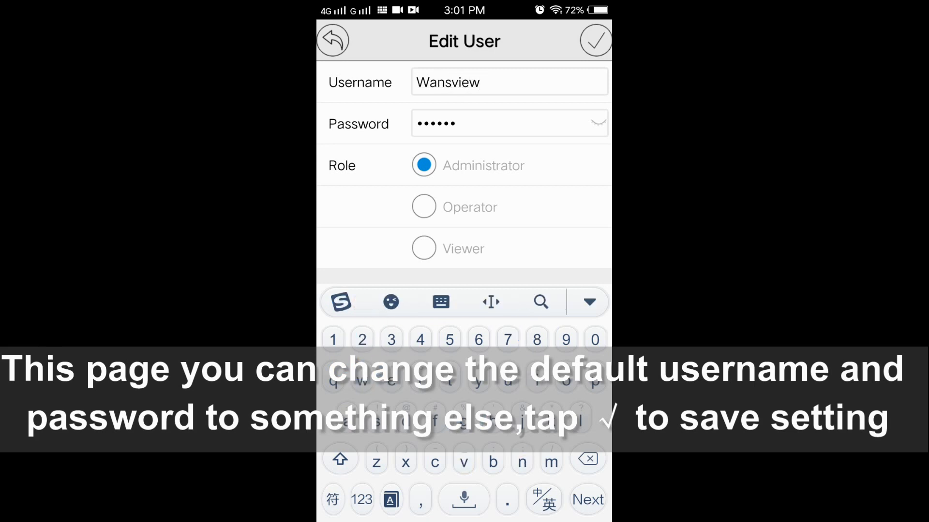
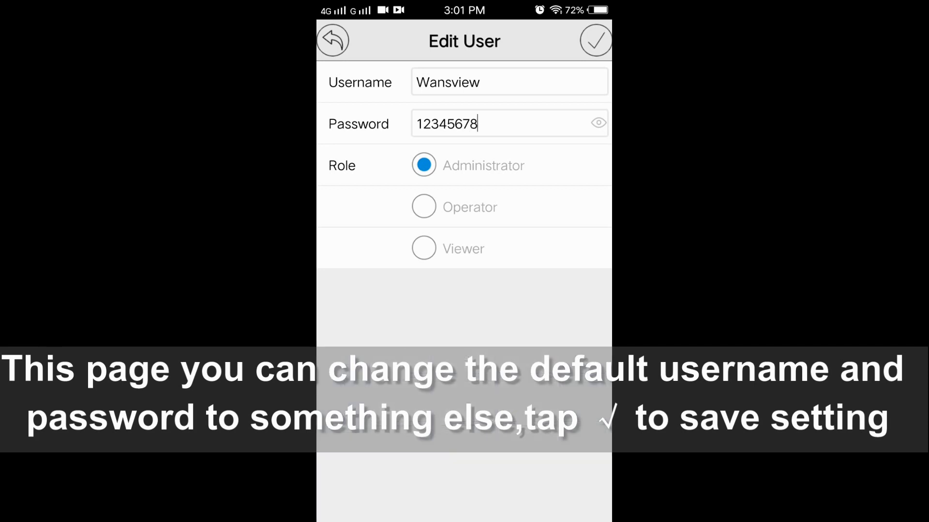
left_click(595, 40)
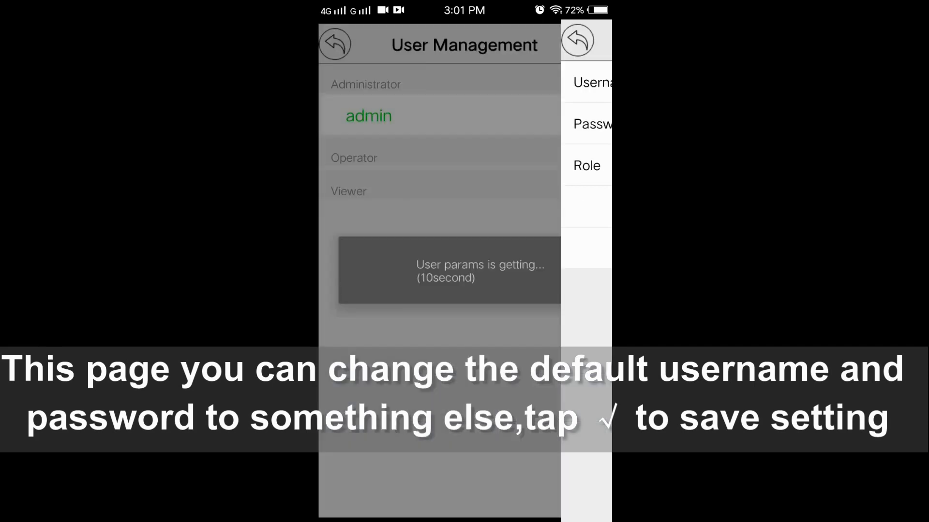